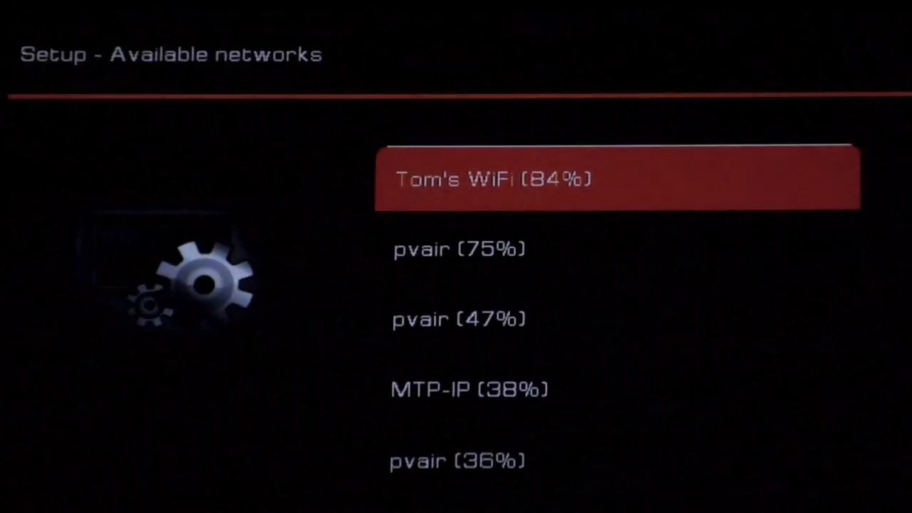
Choose Tom's WiFi (84% signal) from the Available networks list to connect
click(613, 178)
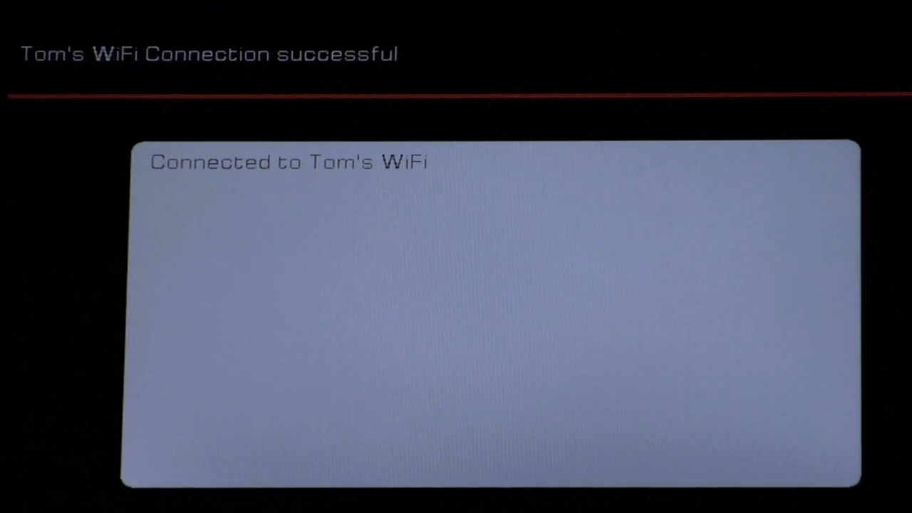